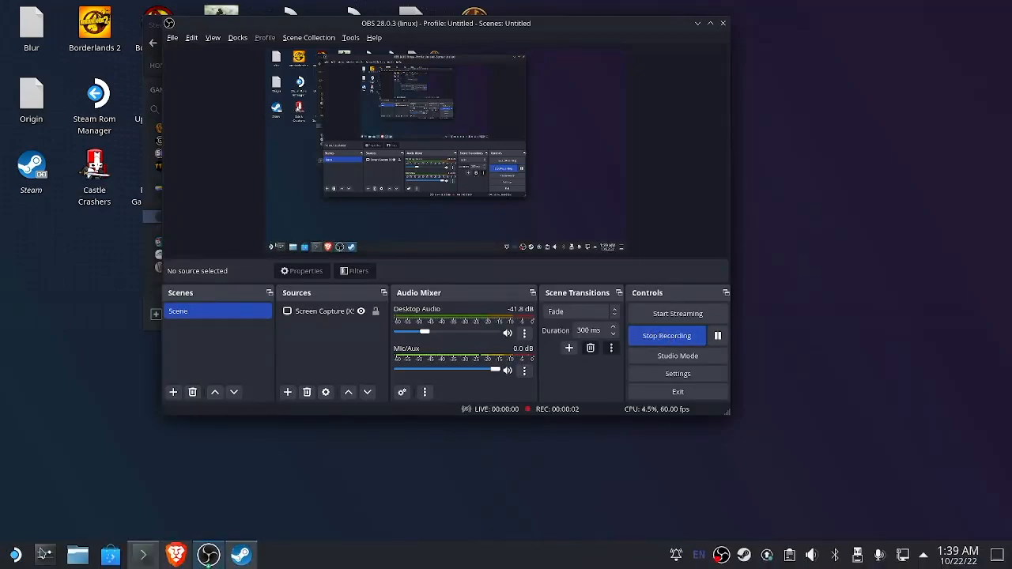
pyautogui.moveTo(111, 555)
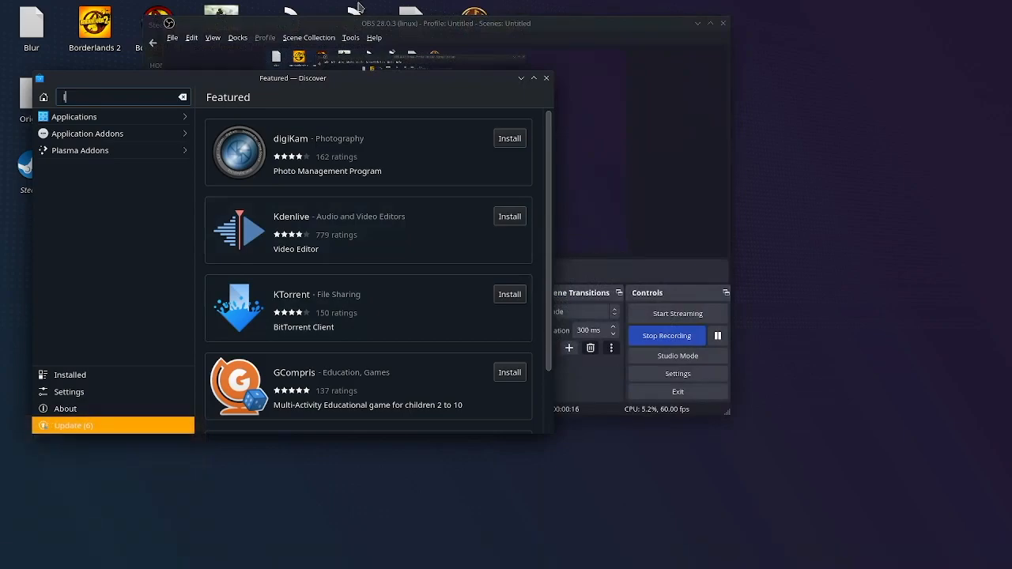
# Step: Search the Discover software store for 'lutris'
pyautogui.write('lutris')
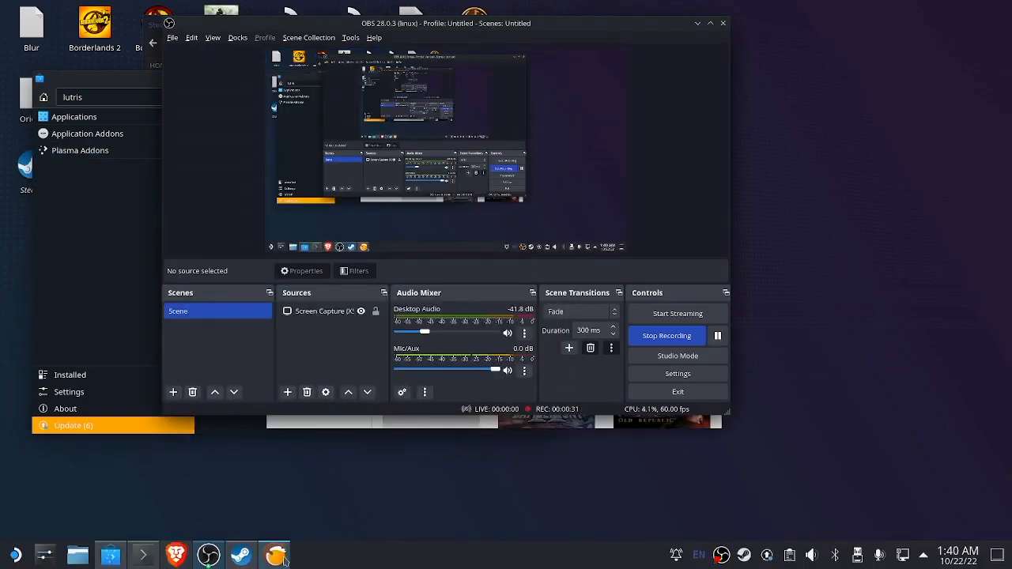
# Step: Search Lutris.net for 'toontown corporate clash' and begin installing the matching result
pyautogui.click(273, 554)
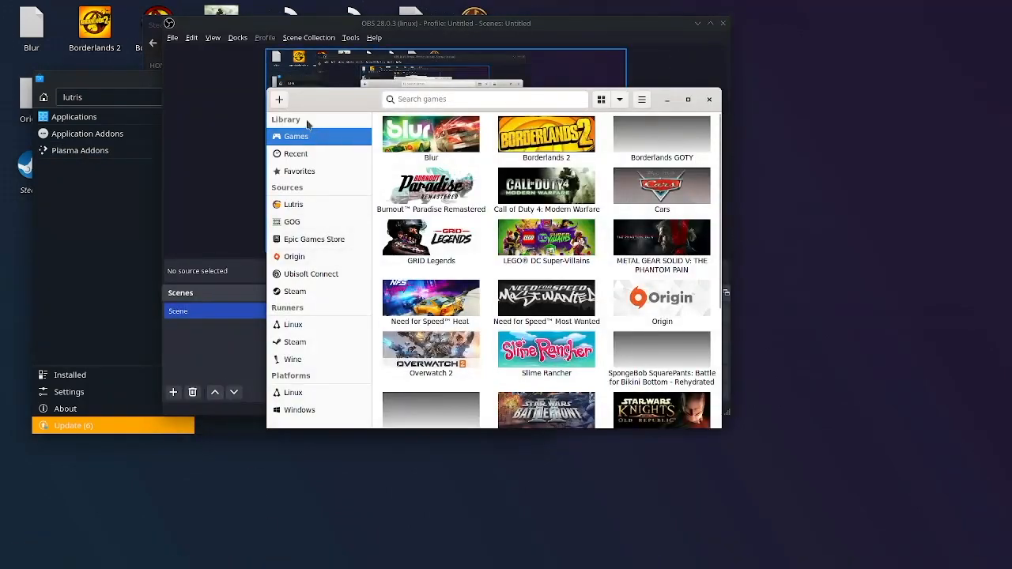
pyautogui.click(278, 98)
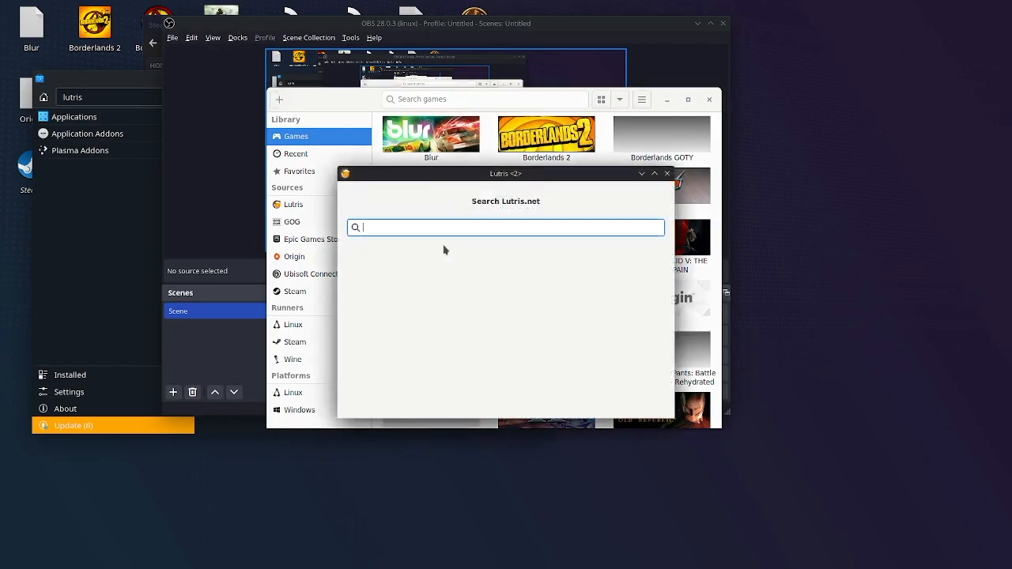
pyautogui.write('toontow')
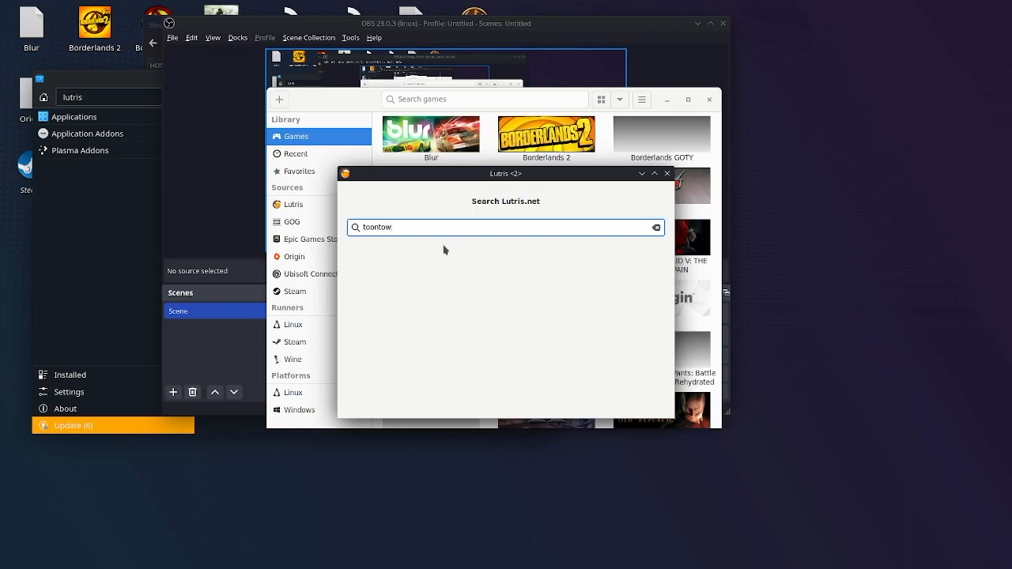
pyautogui.write('n corporate')
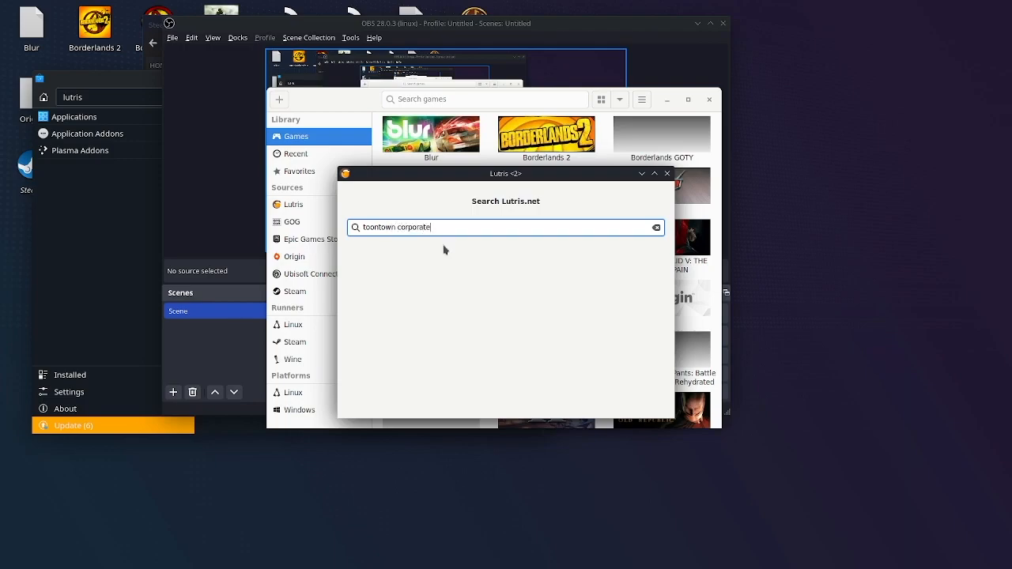
pyautogui.write('clash')
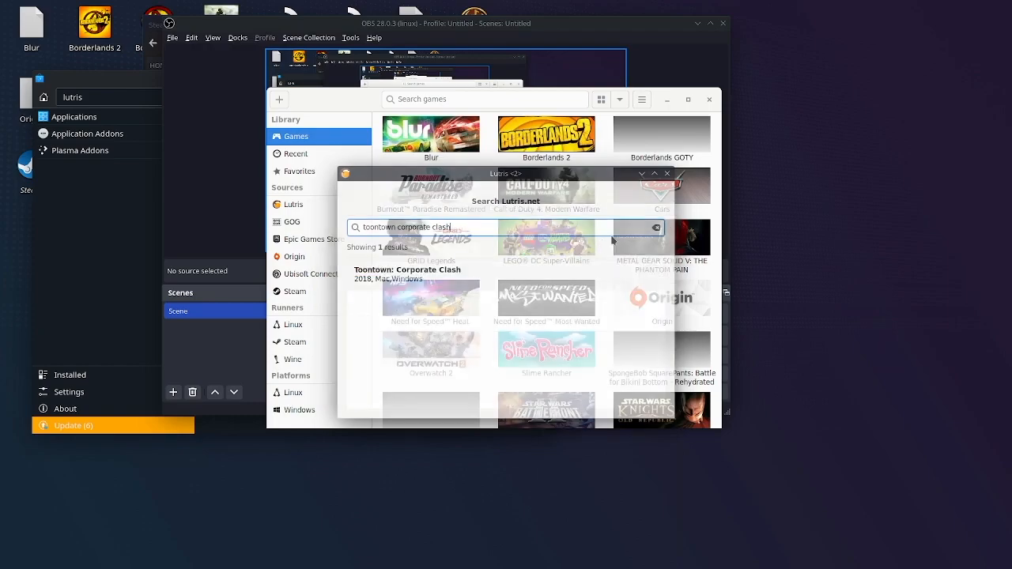
pyautogui.click(408, 269)
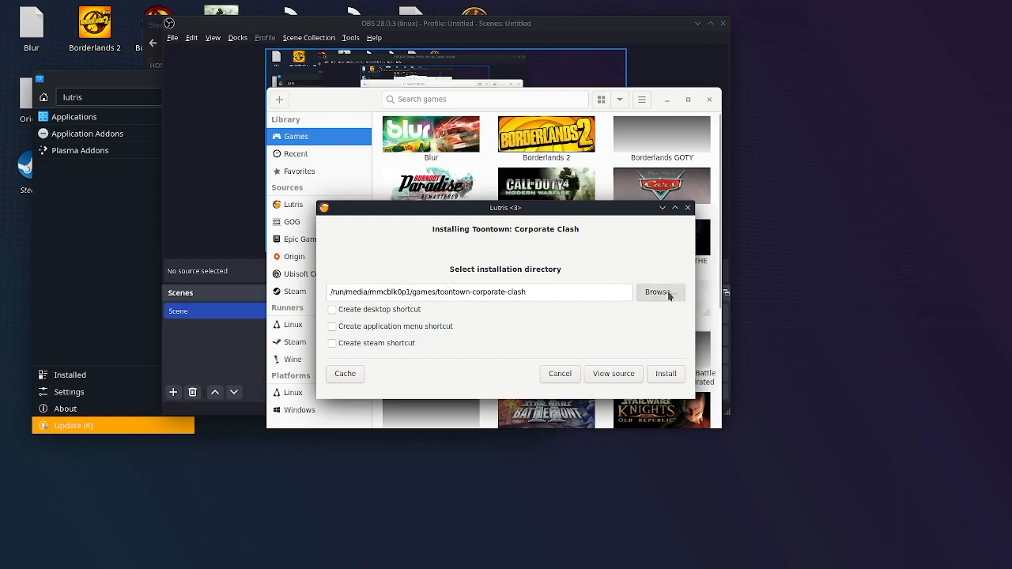
# Step: Choose ~/Games/toontown-corporate-clash as the installation directory and continue to the installer file review
pyautogui.click(661, 291)
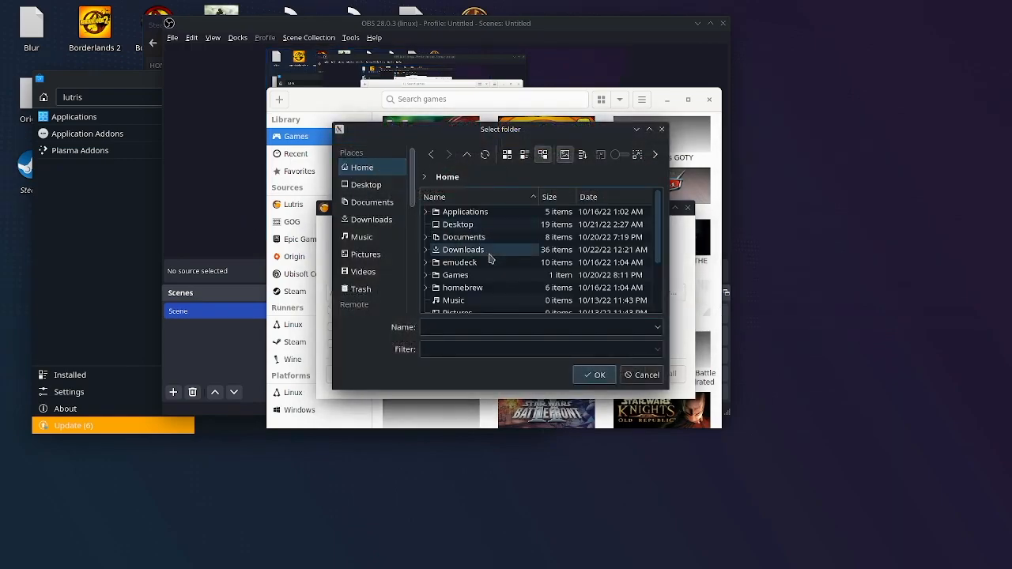
pyautogui.click(455, 275)
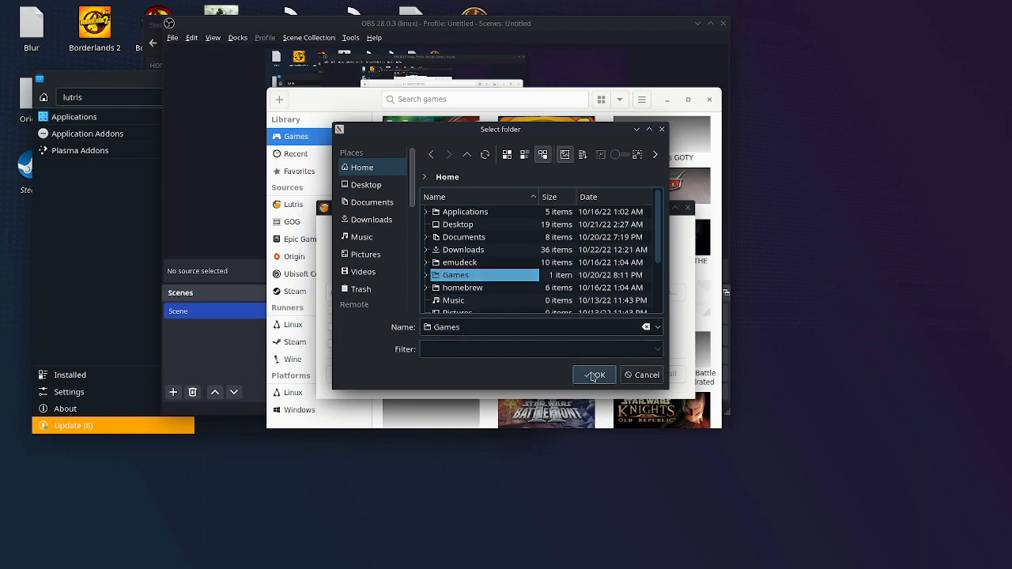
pyautogui.click(595, 375)
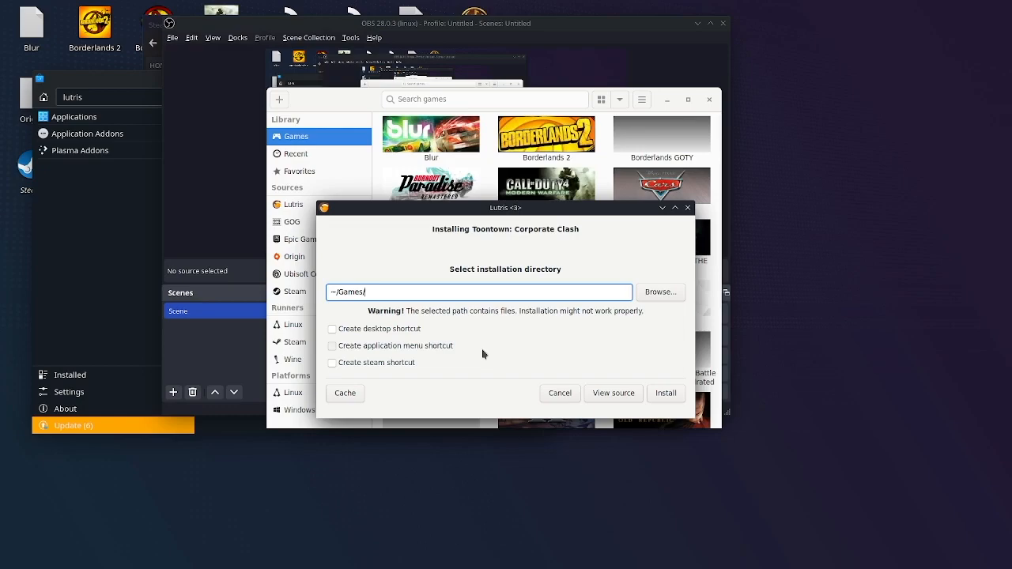
pyautogui.write('toontown-')
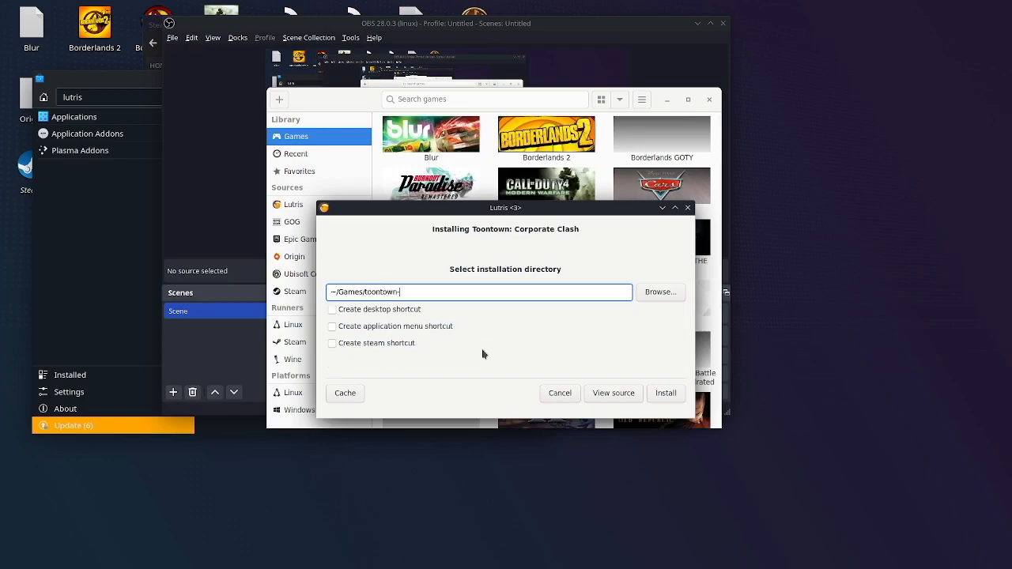
pyautogui.write('corporate-c')
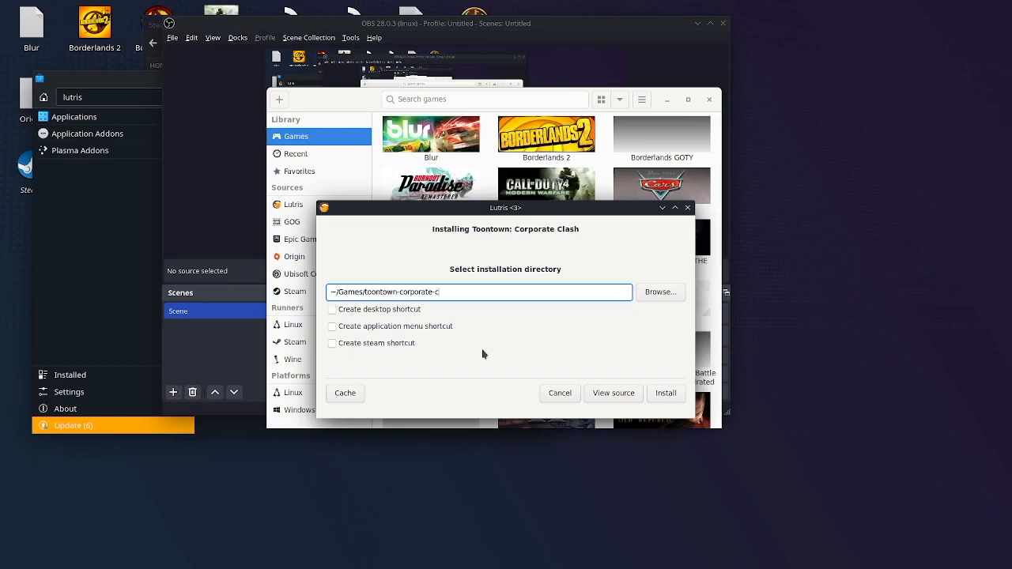
pyautogui.write('lash')
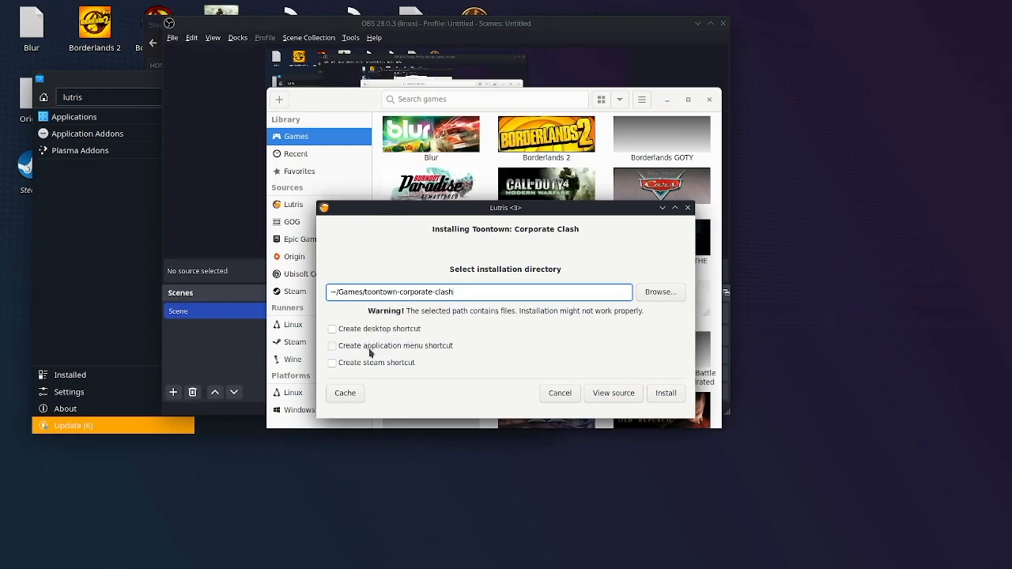
pyautogui.moveTo(399, 377)
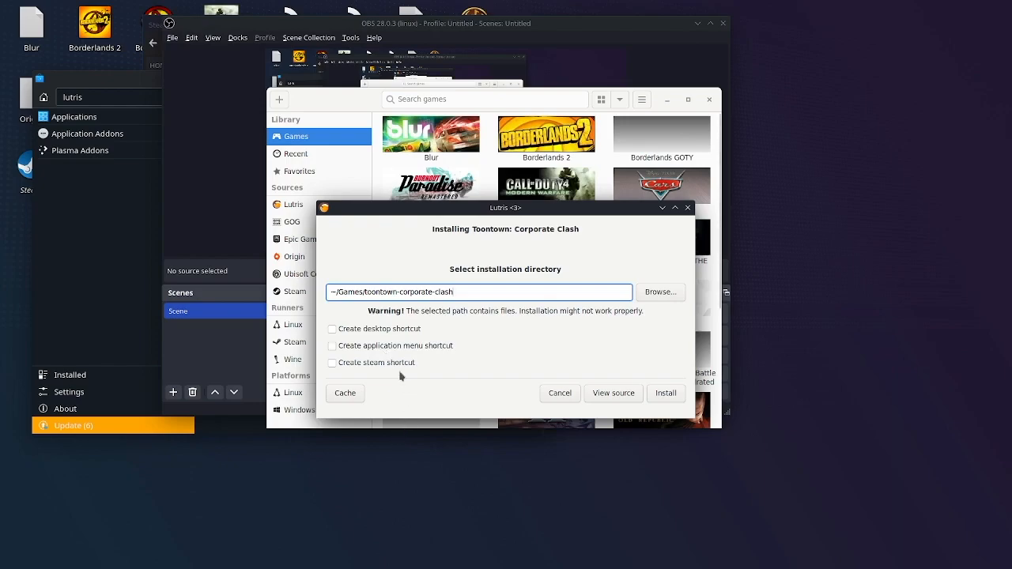
pyautogui.moveTo(364, 339)
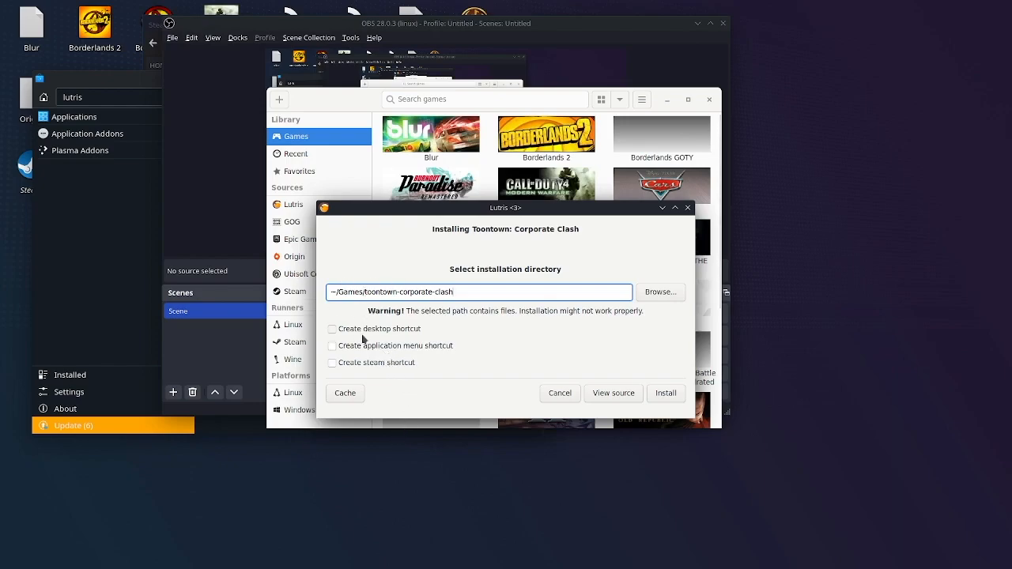
pyautogui.moveTo(626, 418)
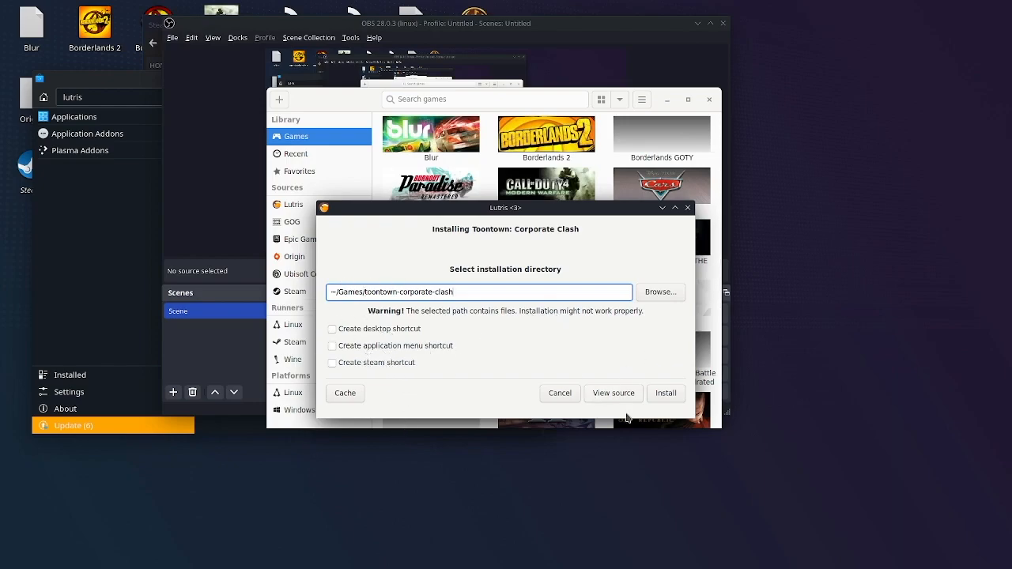
pyautogui.moveTo(666, 393)
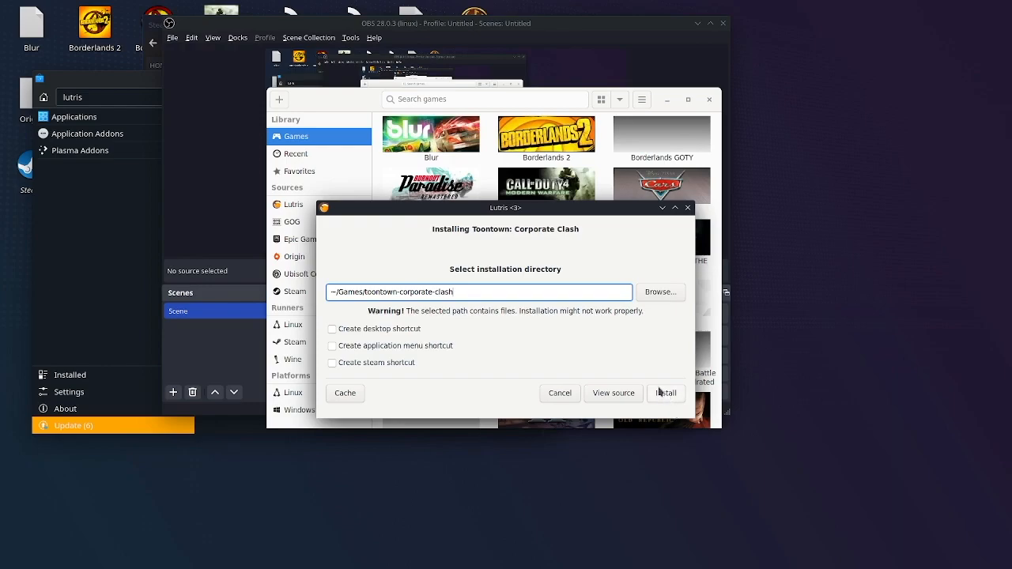
pyautogui.click(667, 393)
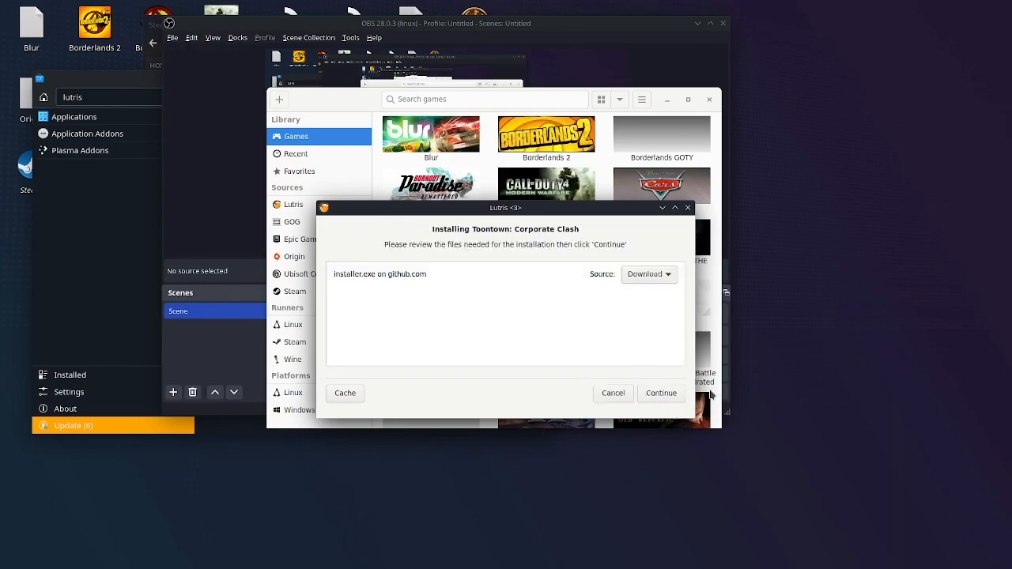
# Step: Download installer.exe and install the Corporate Clash launcher to its default folder
pyautogui.click(661, 392)
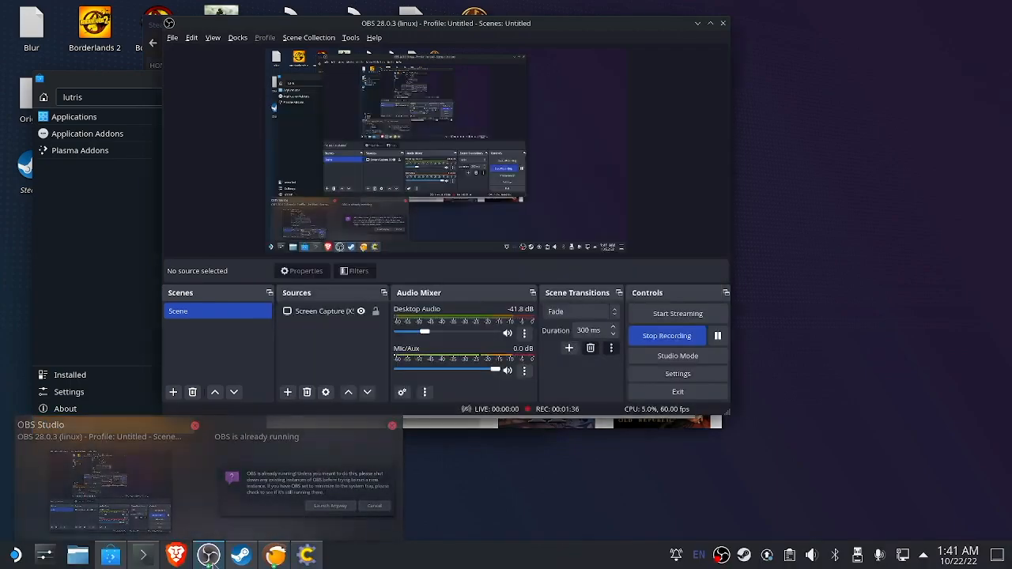
pyautogui.click(329, 506)
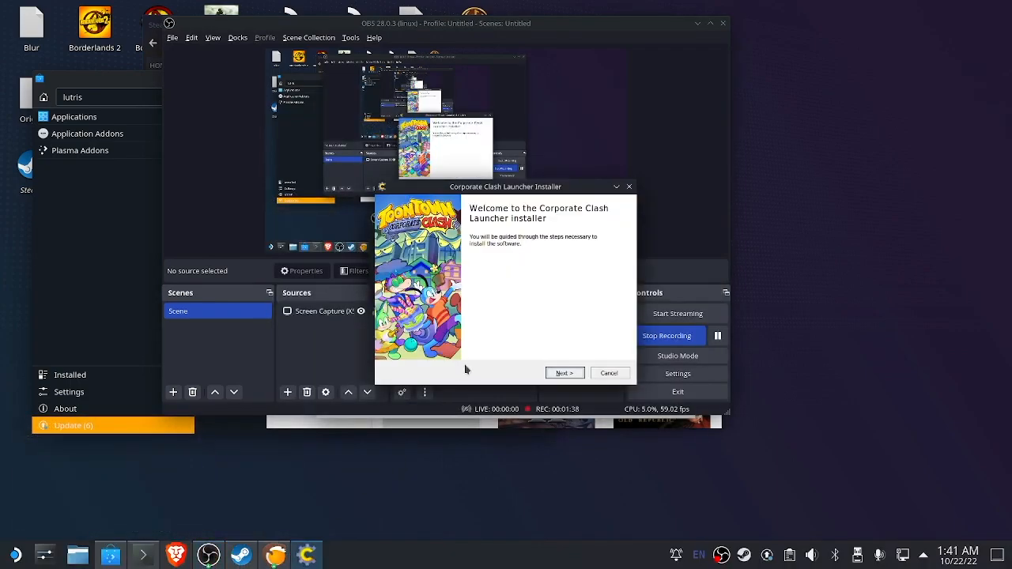
pyautogui.click(563, 374)
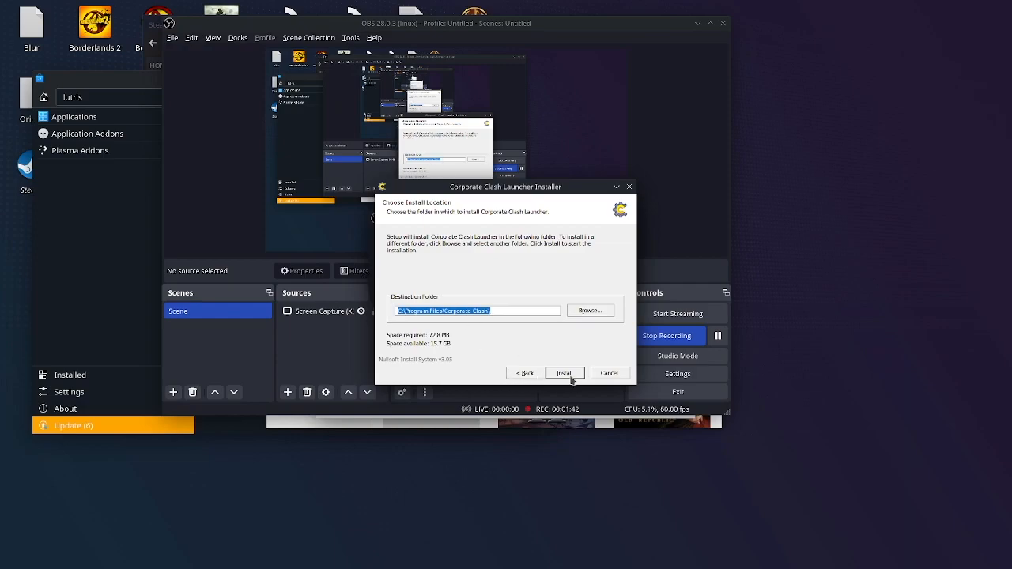
pyautogui.click(565, 373)
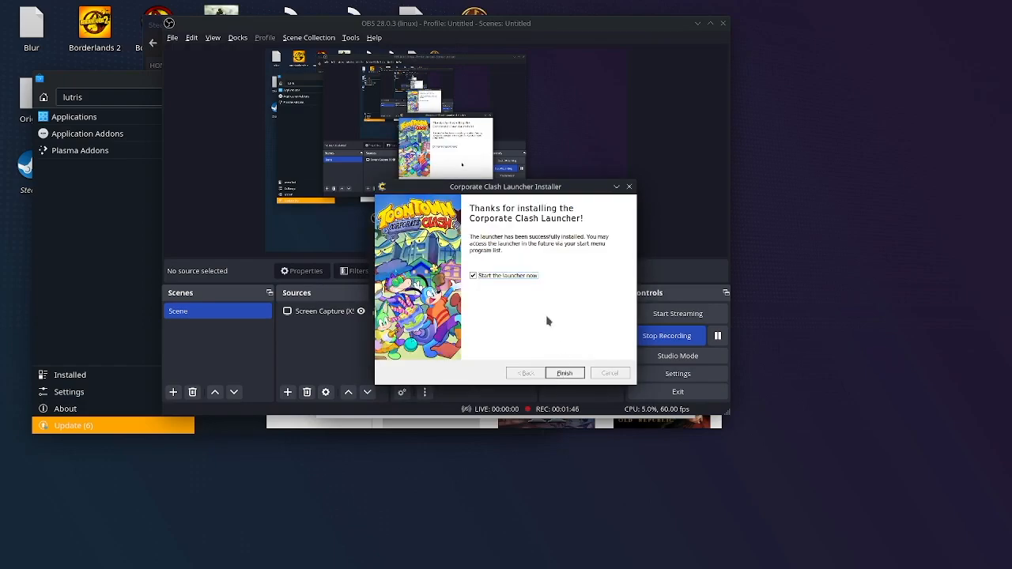
# Step: Finish setup without starting the launcher now, reaching Lutris's Installation completed screen
pyautogui.click(474, 275)
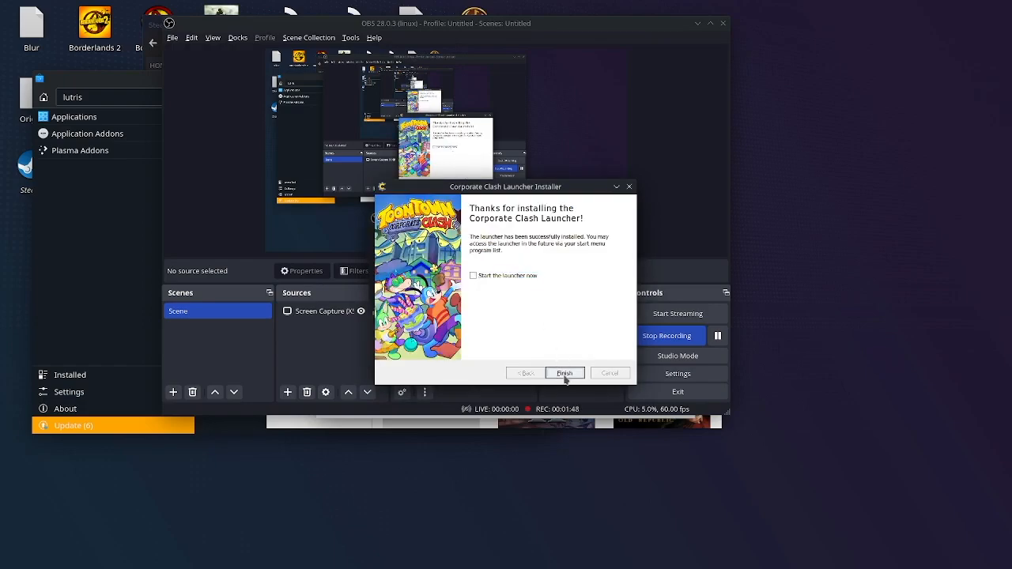
pyautogui.click(565, 373)
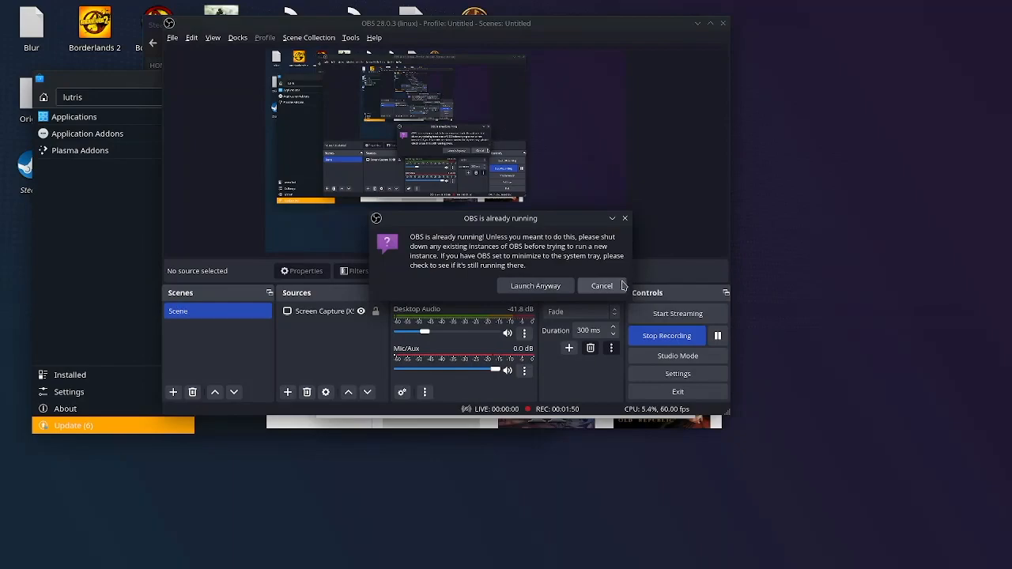
pyautogui.click(601, 285)
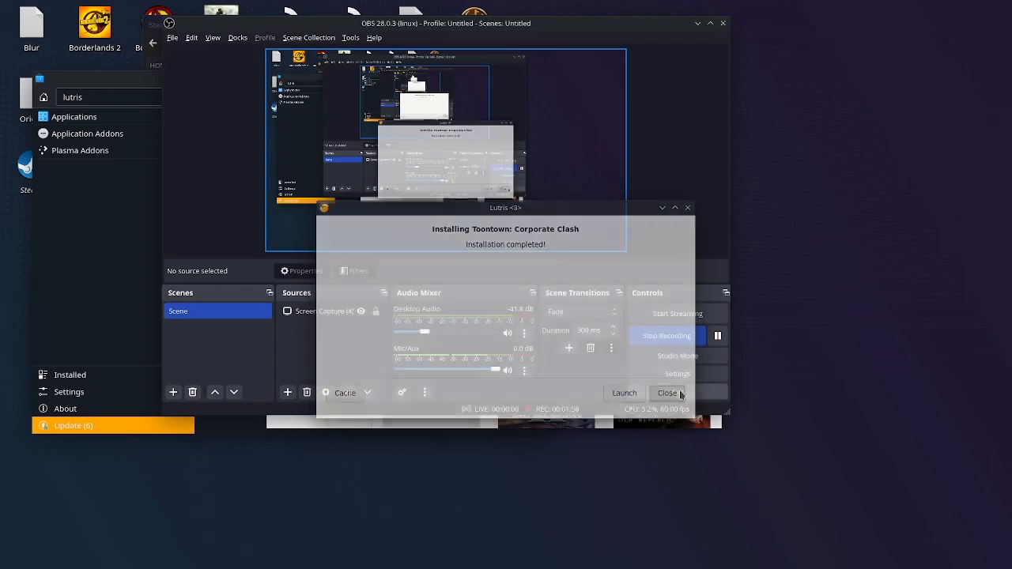
# Step: Close the Lutris installer and bring up the actions menu for Toontown Corporate Clash in the Steam library
pyautogui.click(668, 392)
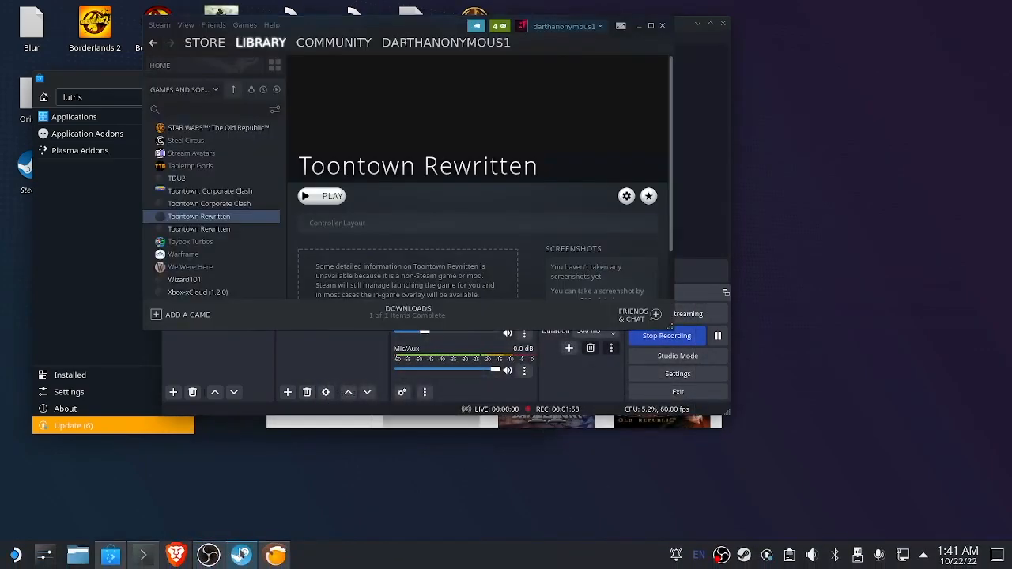
pyautogui.click(209, 190)
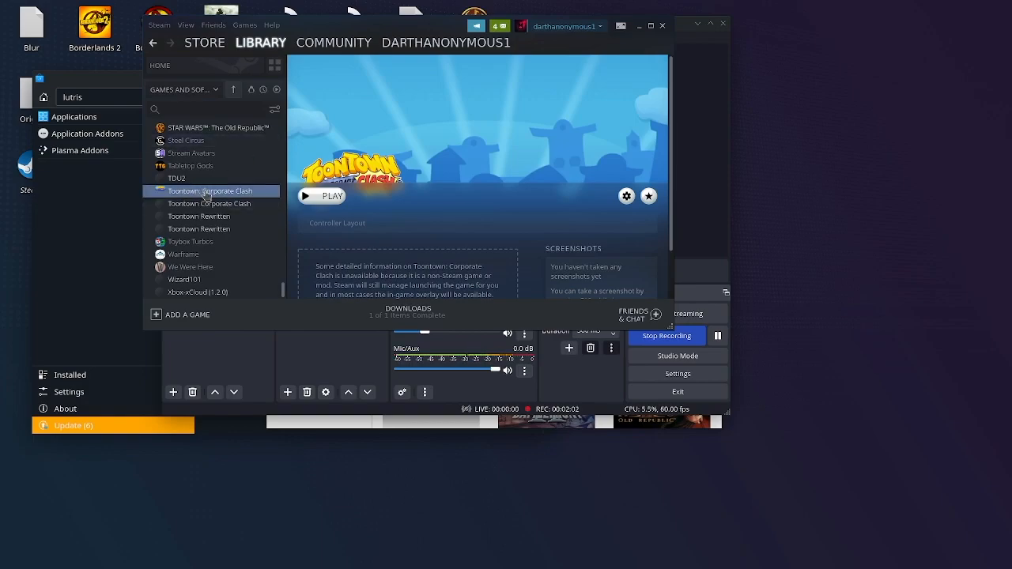
pyautogui.rightClick(209, 190)
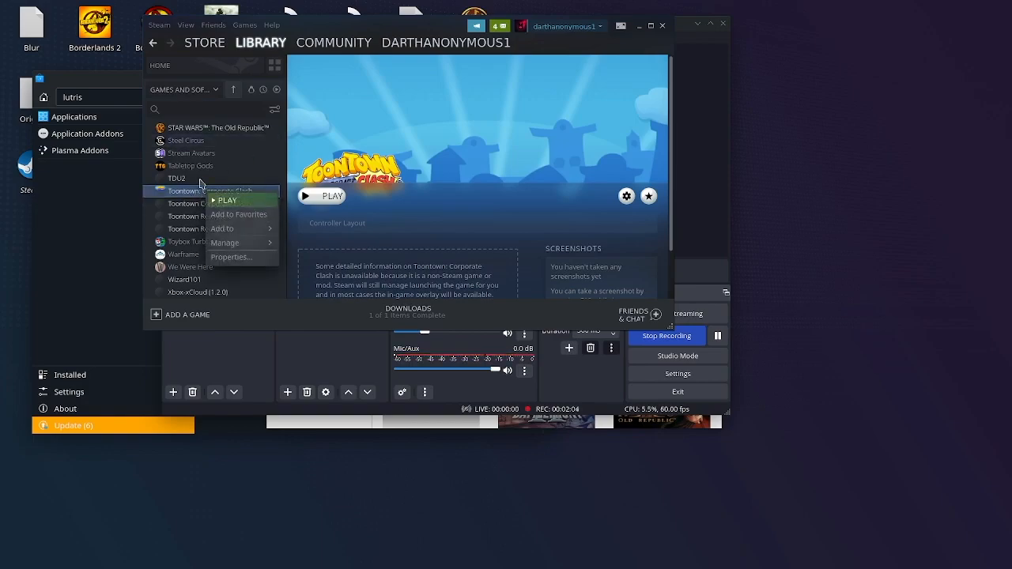
pyautogui.moveTo(231, 256)
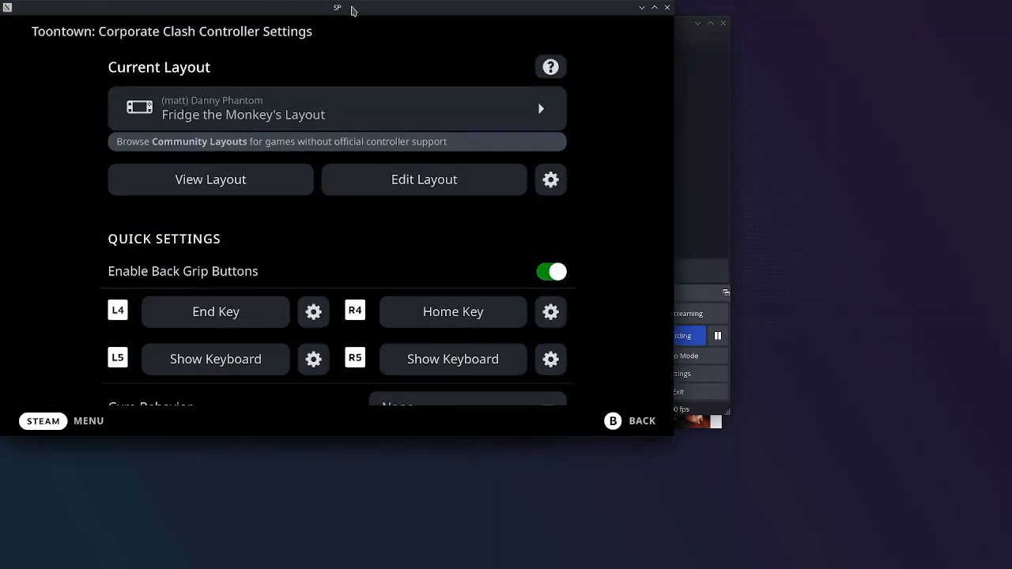
# Step: Browse the Community Layouts and make Fridge the Monkey's Layout the current controller layout
pyautogui.click(335, 108)
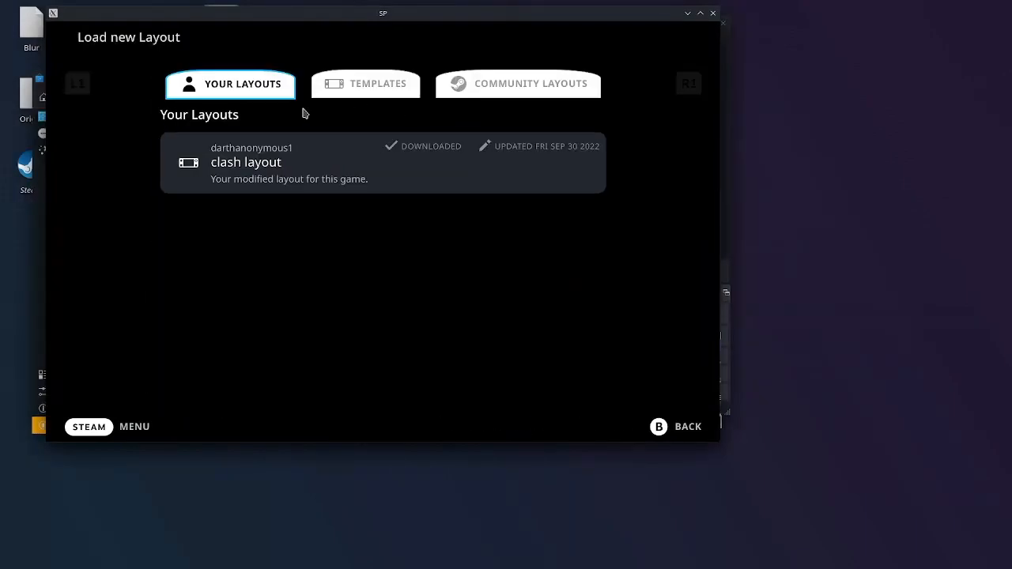
pyautogui.click(519, 84)
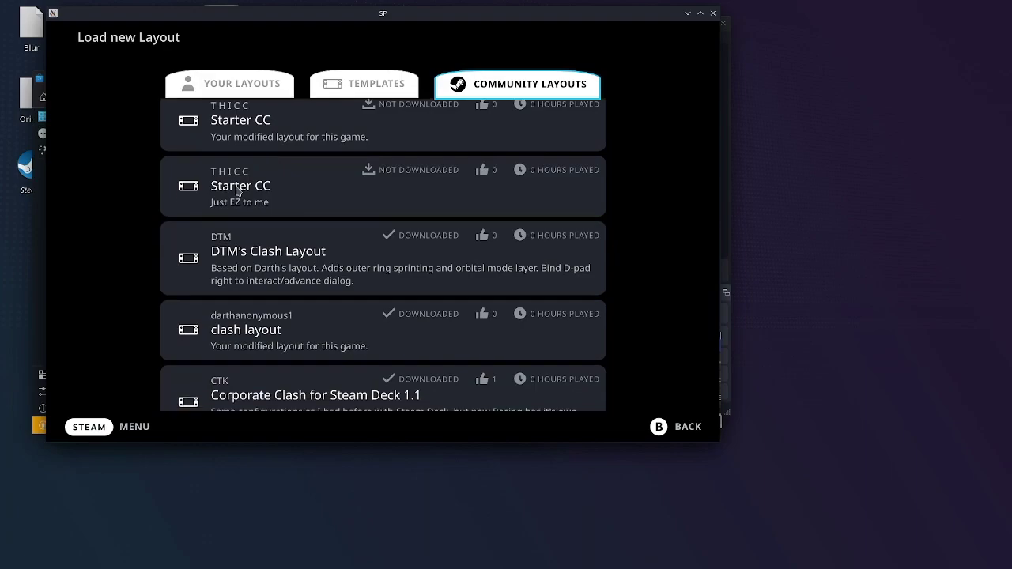
pyautogui.scroll(-3)
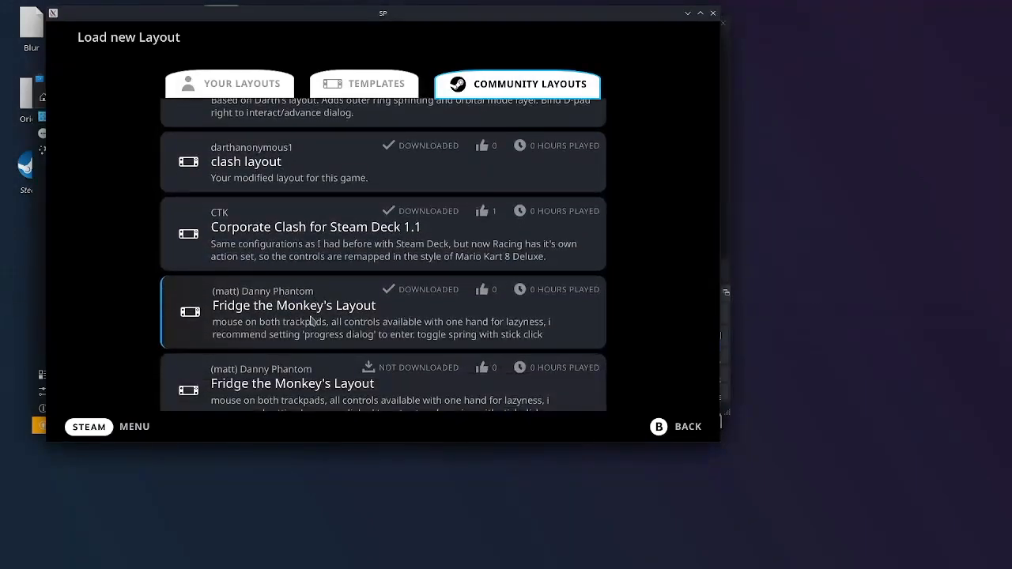
pyautogui.scroll(3)
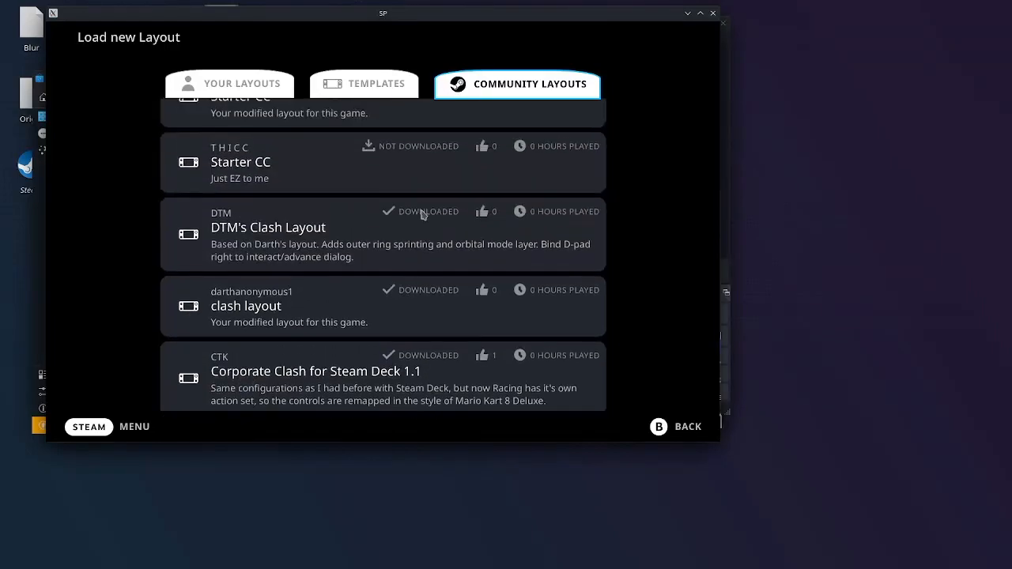
pyautogui.scroll(3)
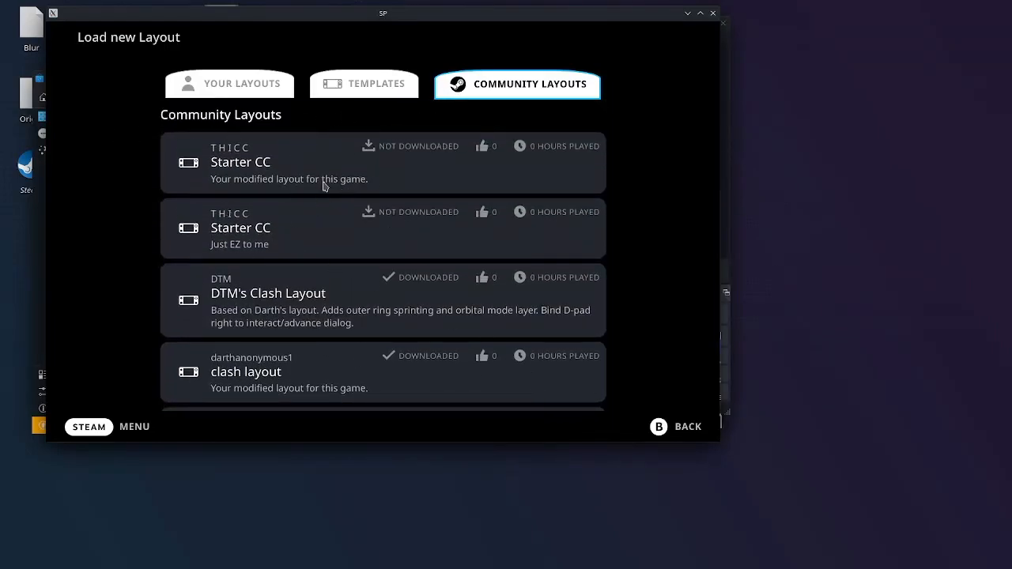
pyautogui.scroll(-3)
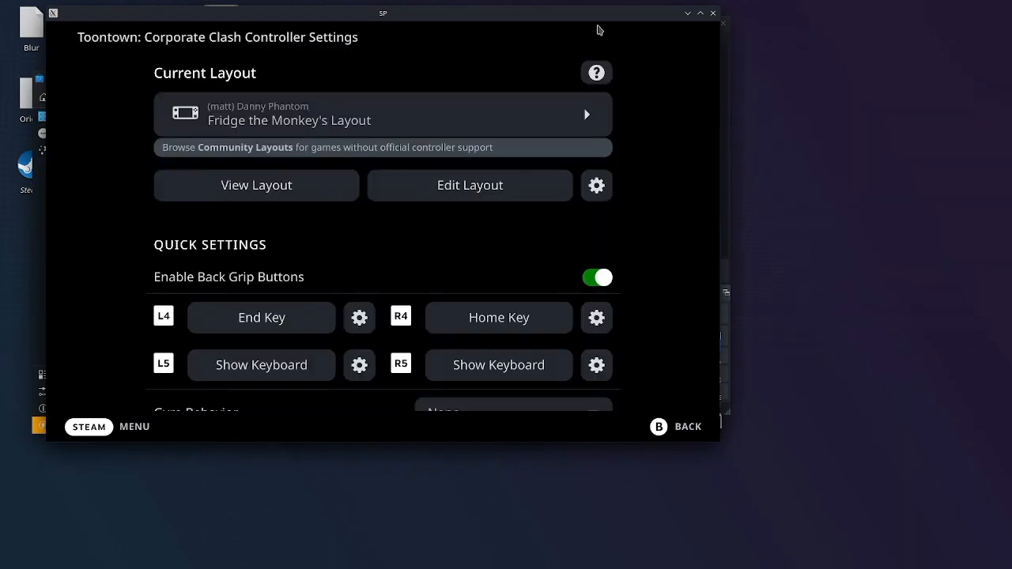
pyautogui.moveTo(713, 13)
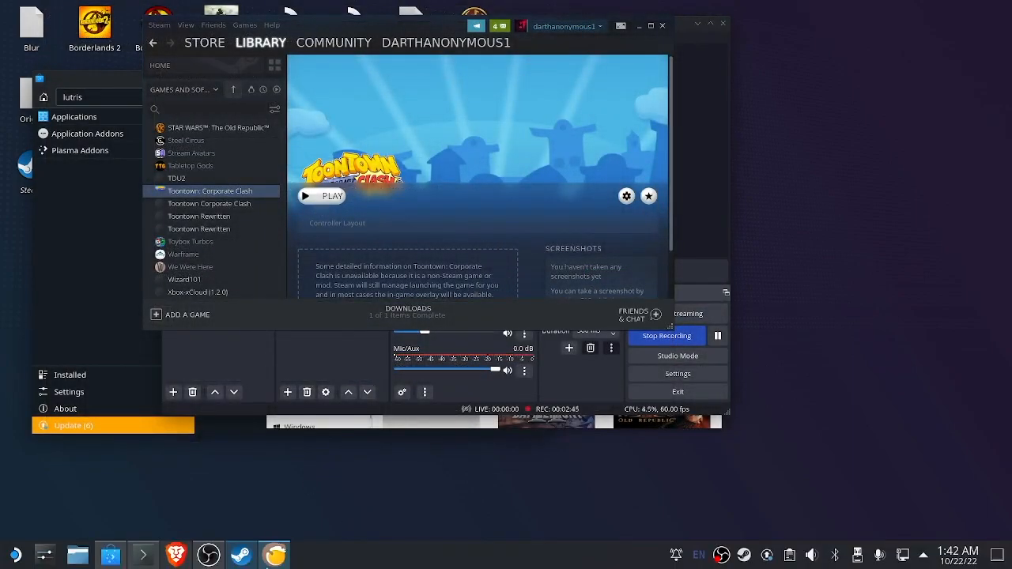
pyautogui.moveTo(528, 458)
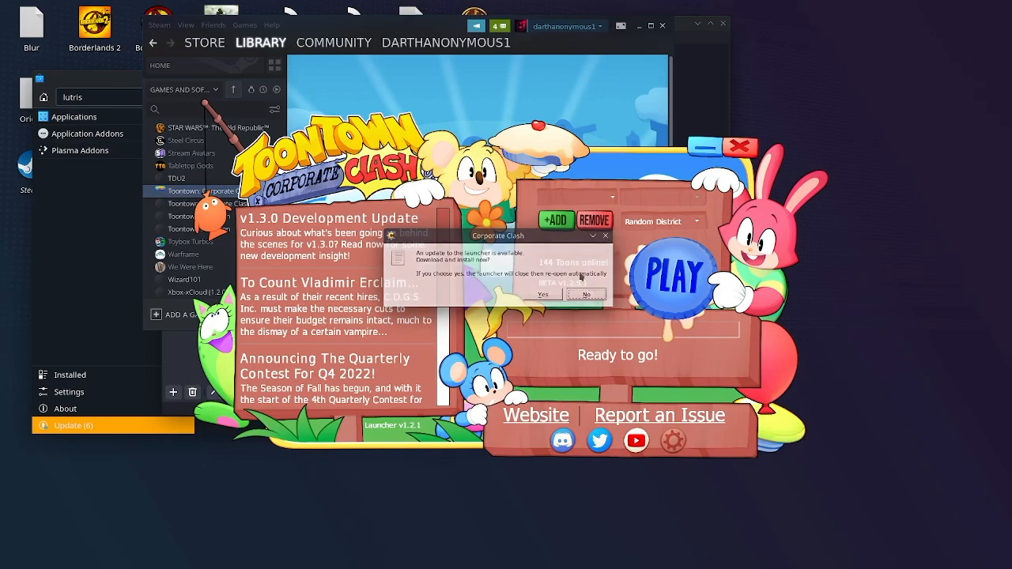
# Step: Dismiss the Corporate Clash launcher's update notice once it reports Ready to go, then close it
pyautogui.click(585, 294)
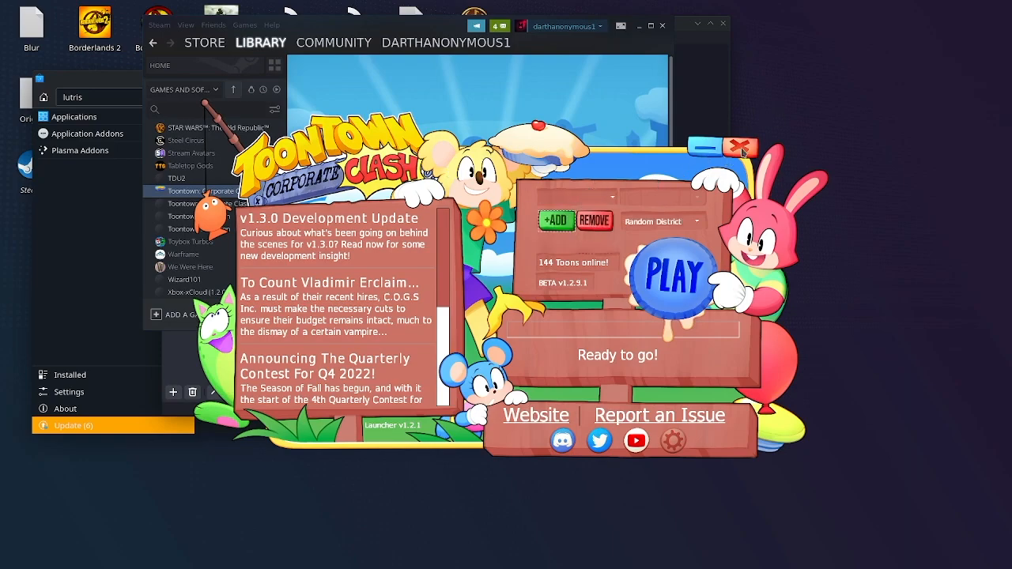
pyautogui.click(742, 147)
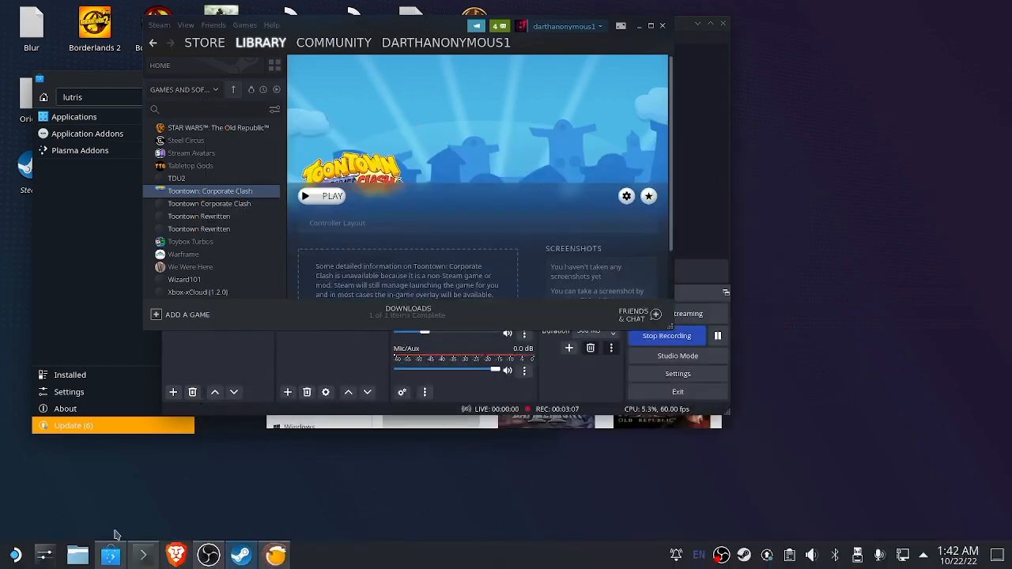